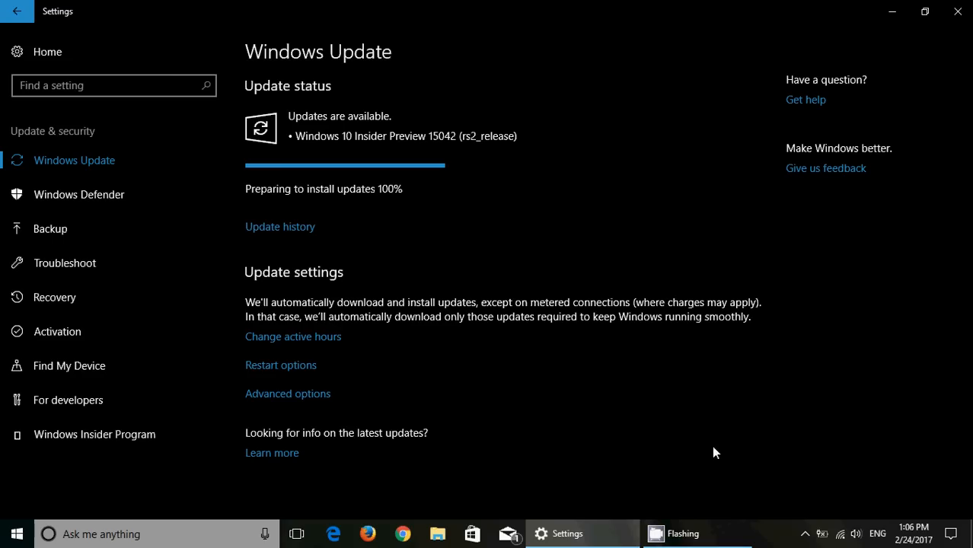
mouse_move(804, 534)
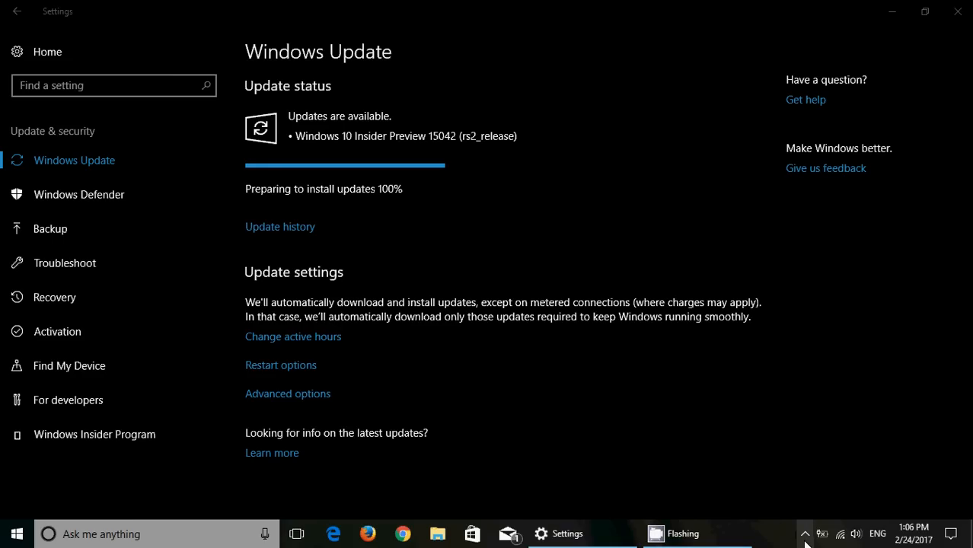
Show the hidden notification-area icons from the taskbar while build 15042 prepares to install at 100%
click(805, 534)
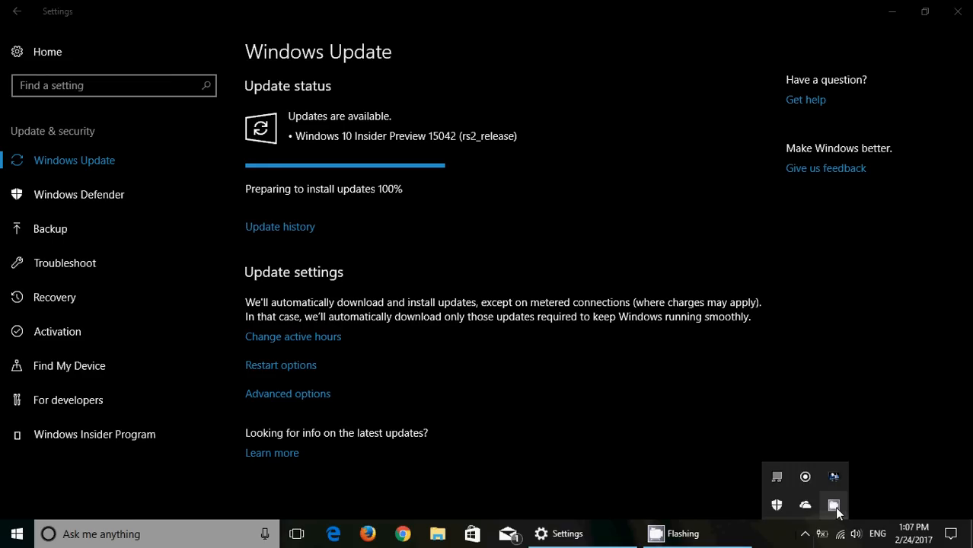